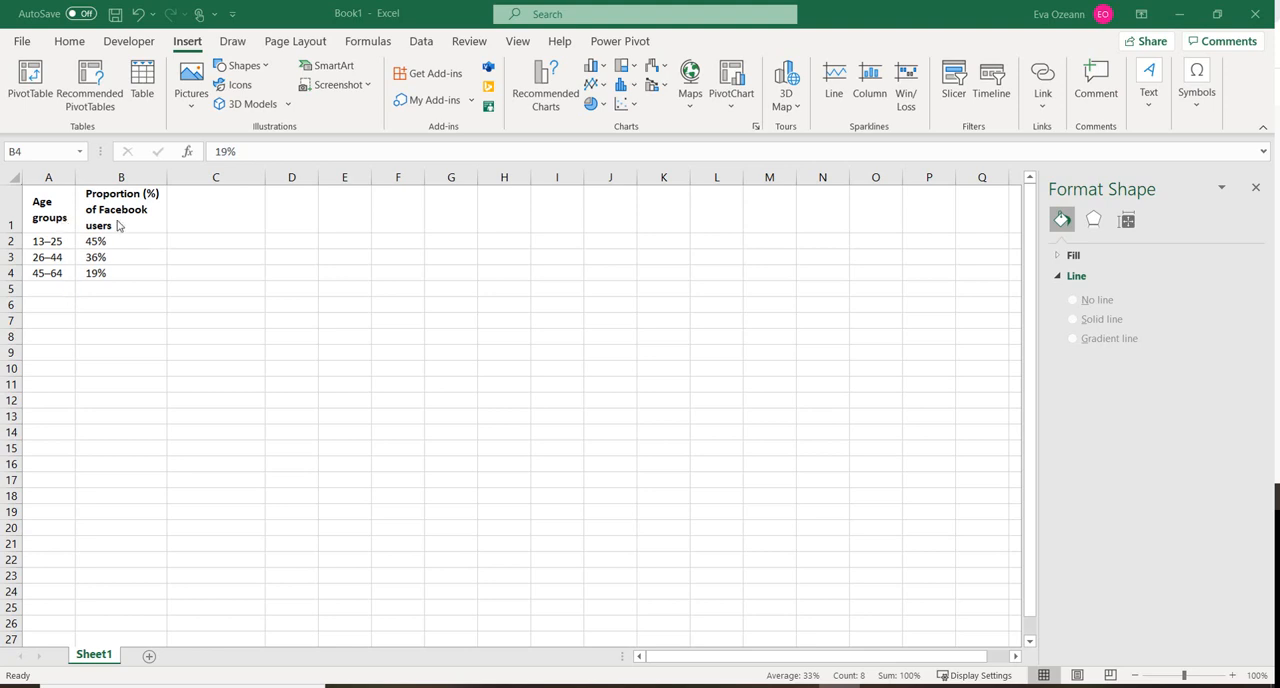
{"action": "mouse_move", "coordinate": [136, 226]}
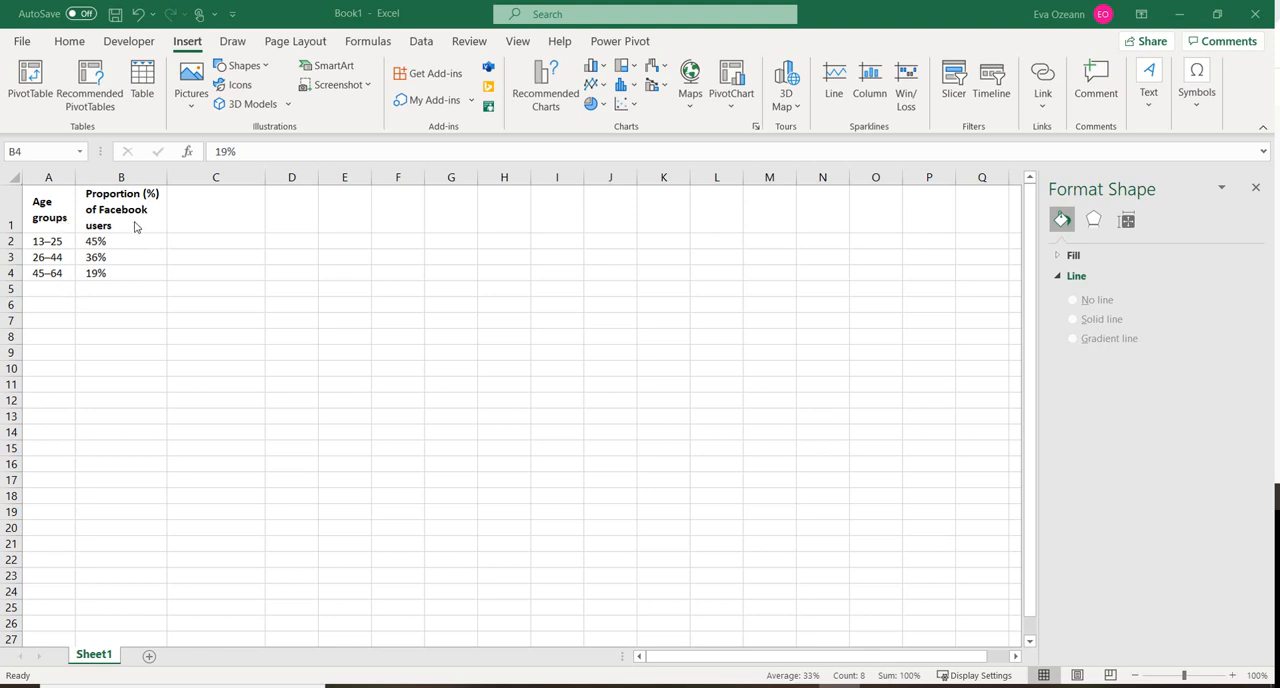
{"action": "mouse_move", "coordinate": [144, 272]}
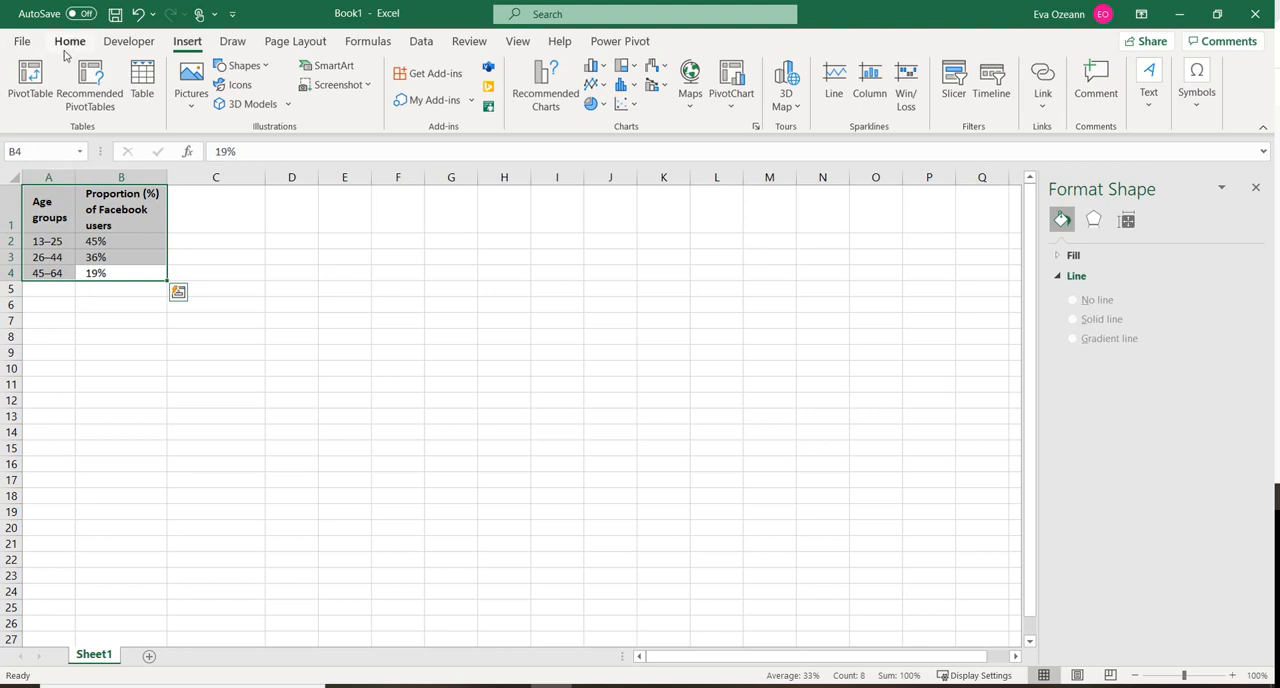
- Insert a 2-D clustered column chart of the Facebook-user proportions by age group
{"action": "left_click", "coordinate": [70, 40]}
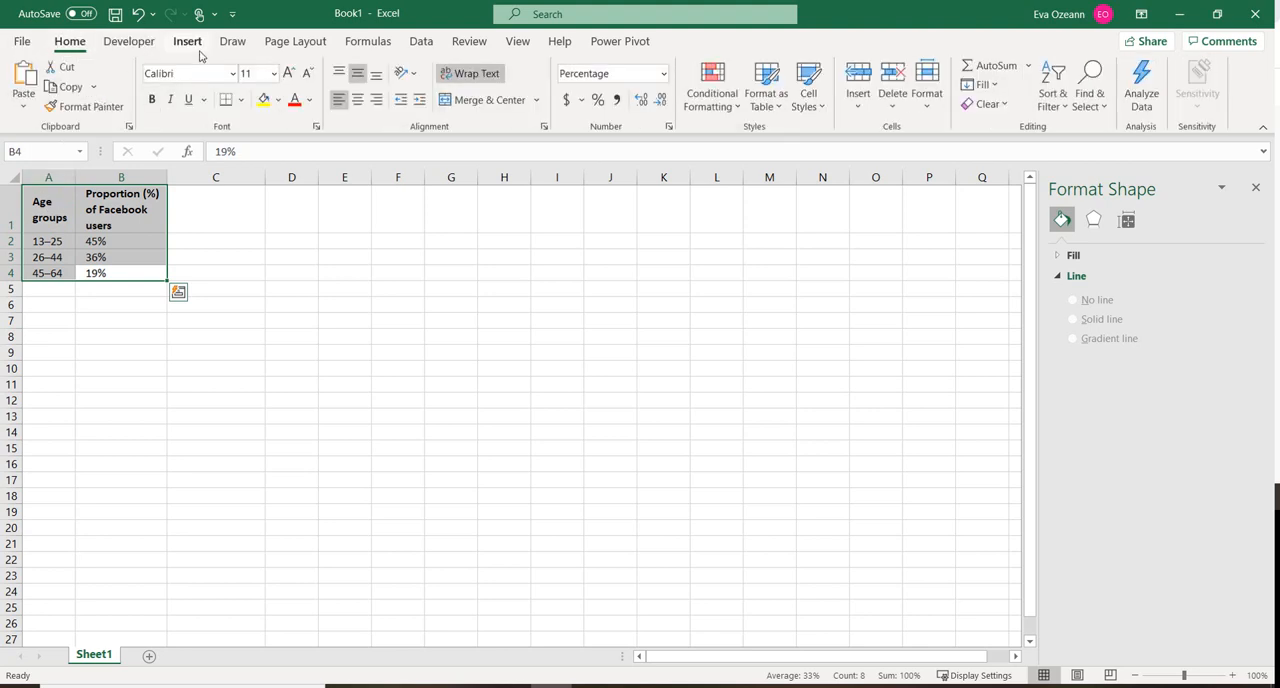
{"action": "left_click", "coordinate": [188, 40]}
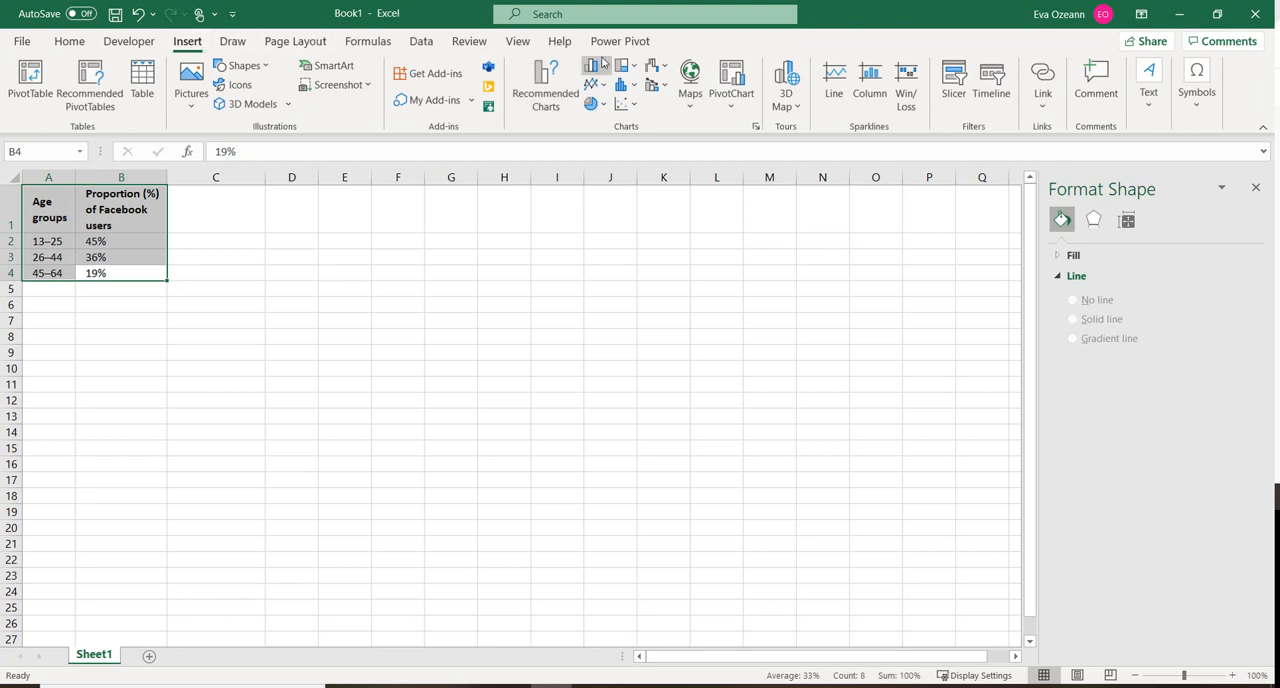
{"action": "left_click", "coordinate": [598, 64]}
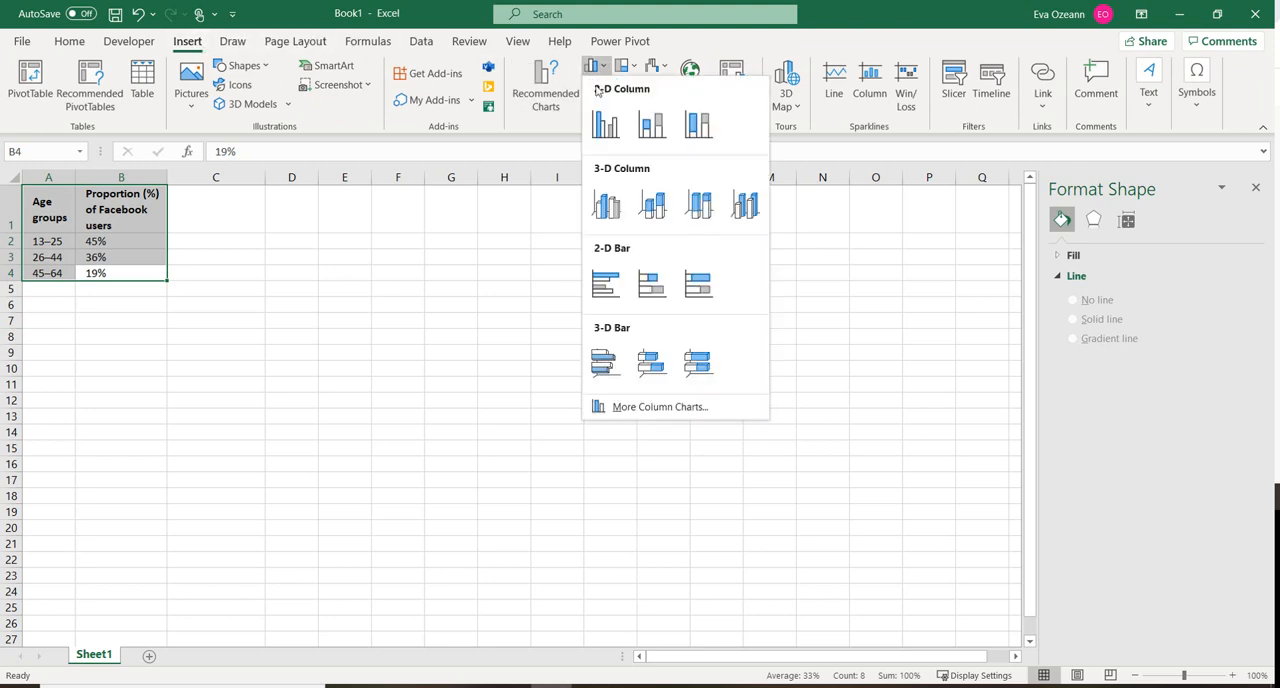
{"action": "left_click", "coordinate": [604, 124]}
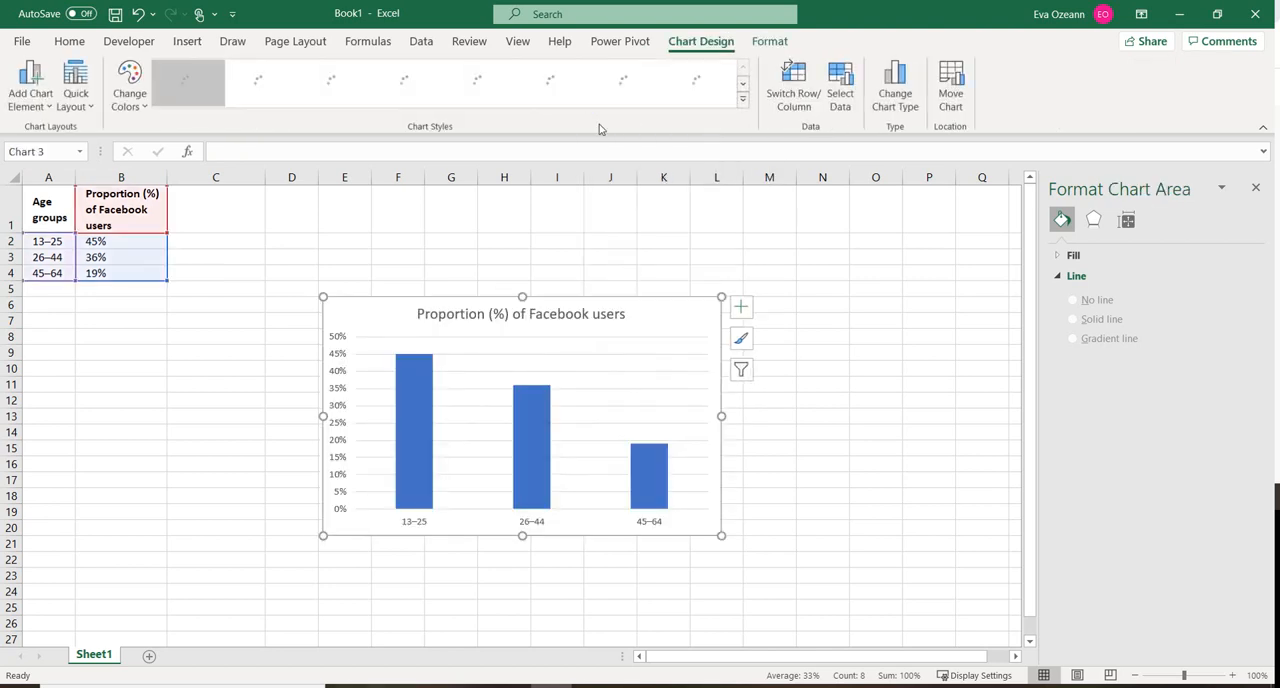
{"action": "mouse_move", "coordinate": [722, 300]}
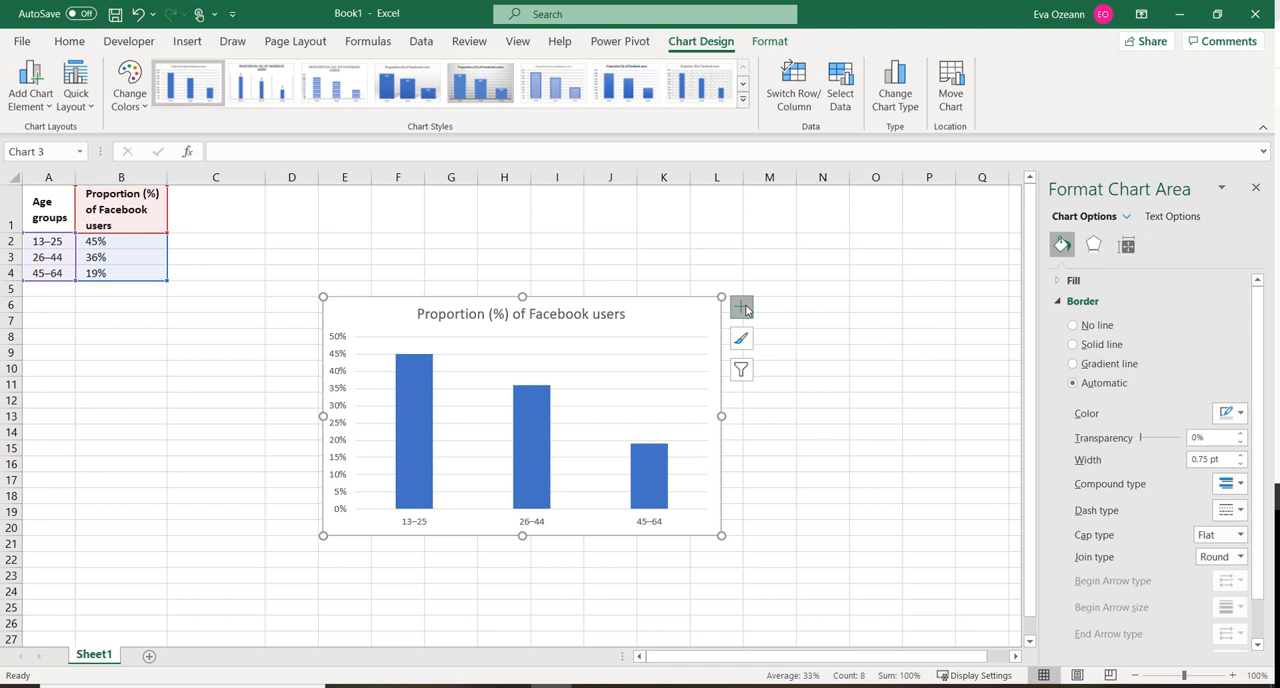
- Add axis titles and data labels to the column chart, then delete the chart
{"action": "left_click", "coordinate": [740, 306]}
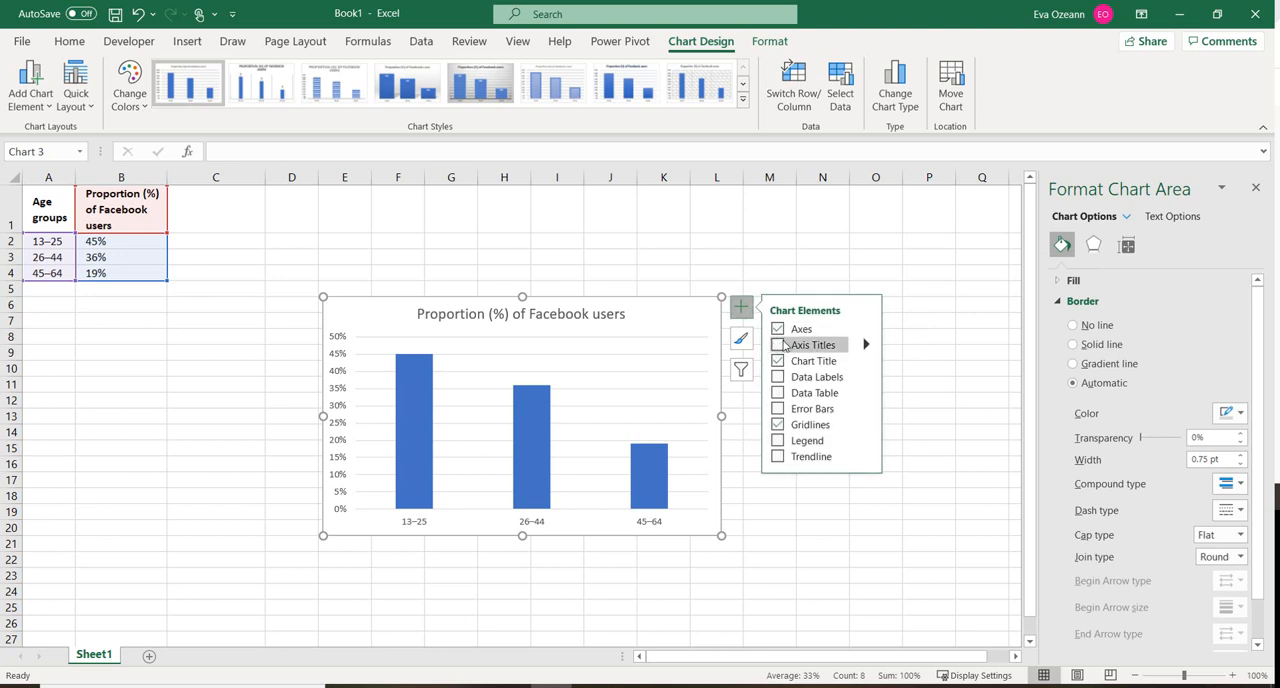
{"action": "left_click", "coordinate": [778, 344]}
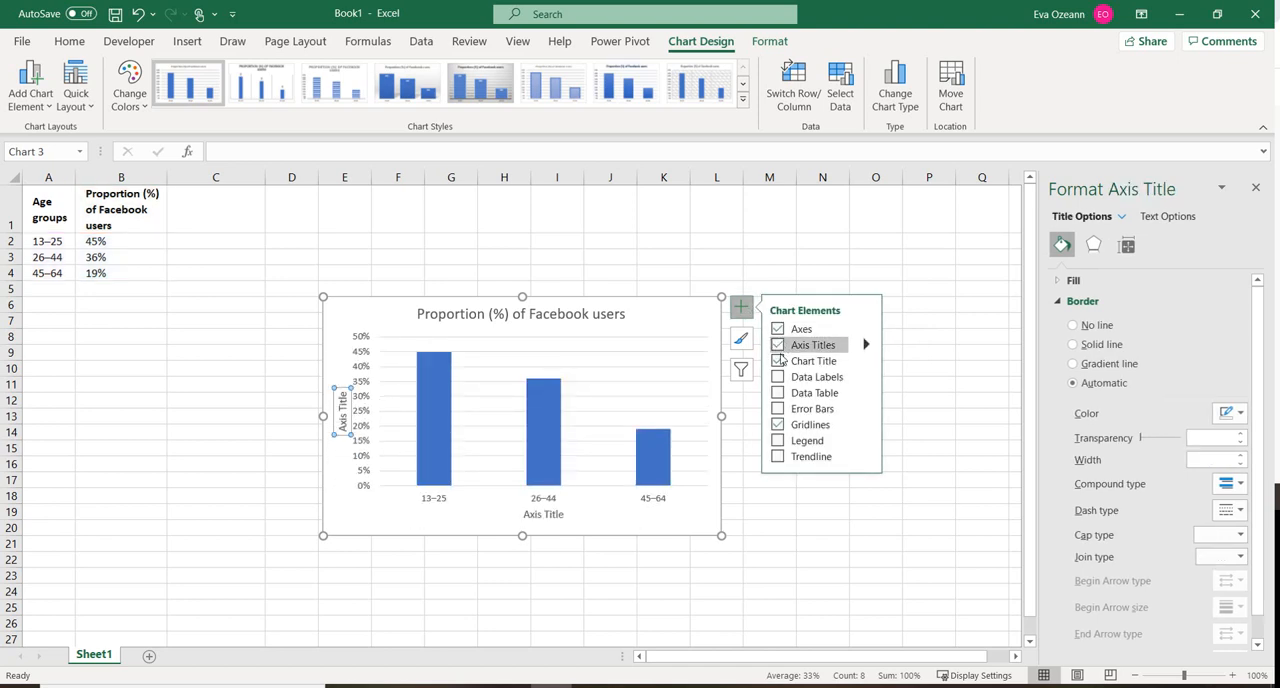
{"action": "left_click", "coordinate": [776, 392]}
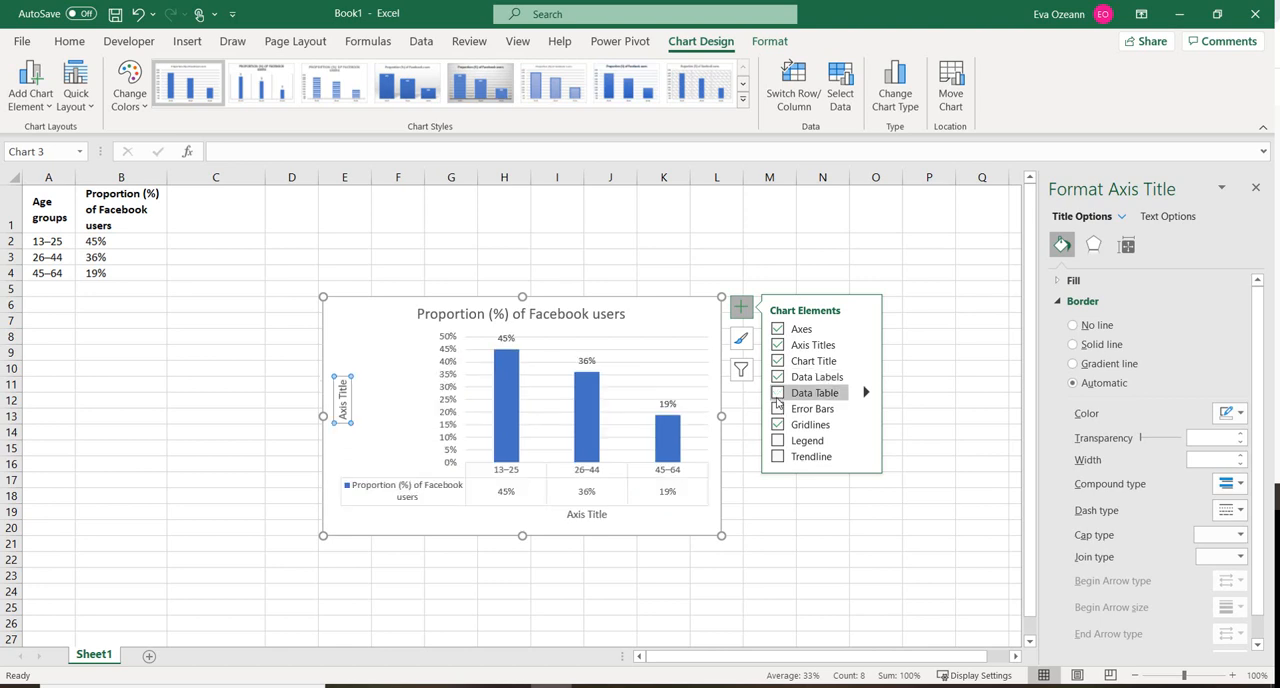
{"action": "left_click", "coordinate": [776, 392]}
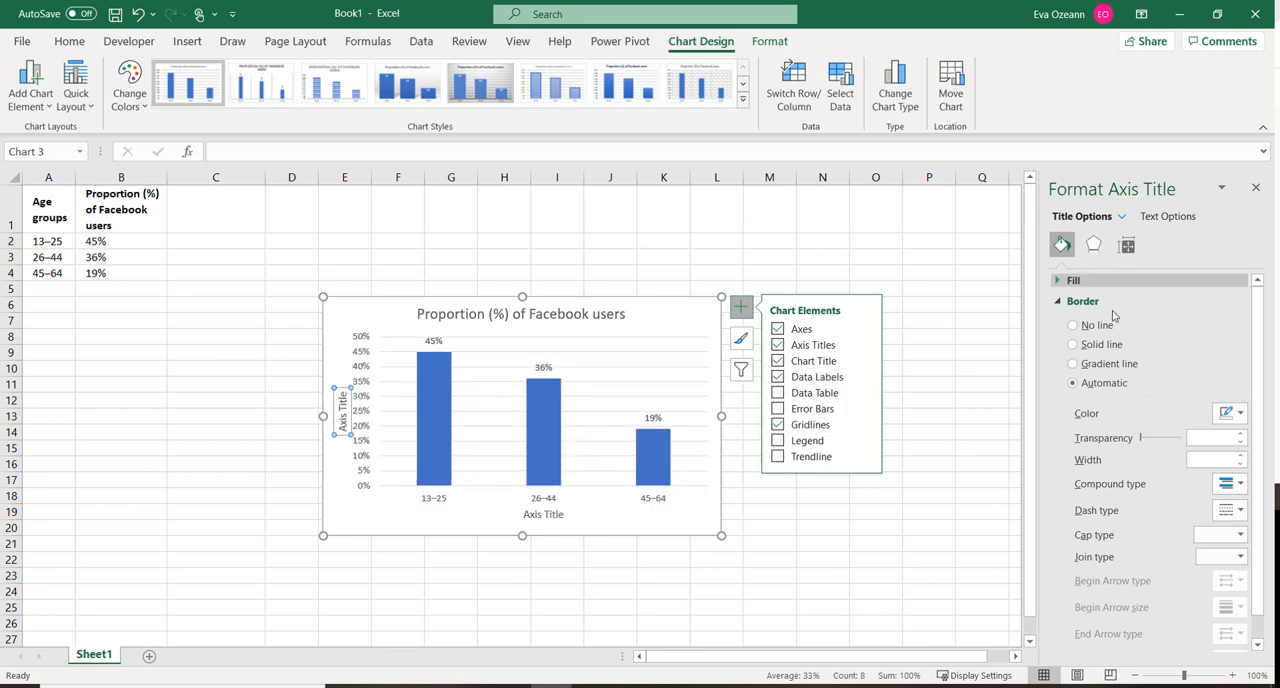
{"action": "left_click", "coordinate": [292, 252]}
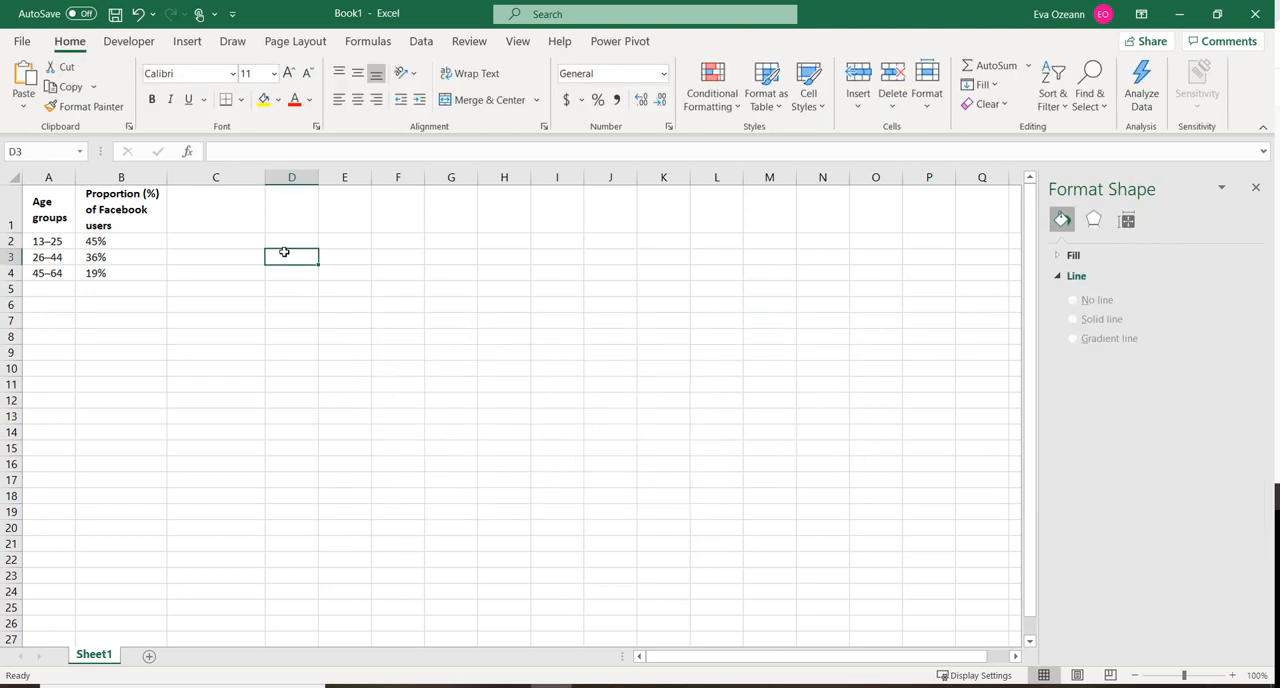
- Select the A1:B4 age-group table and bring up the pie chart types for insertion
{"action": "left_click_drag", "start_coordinate": [48, 208], "coordinate": [120, 272]}
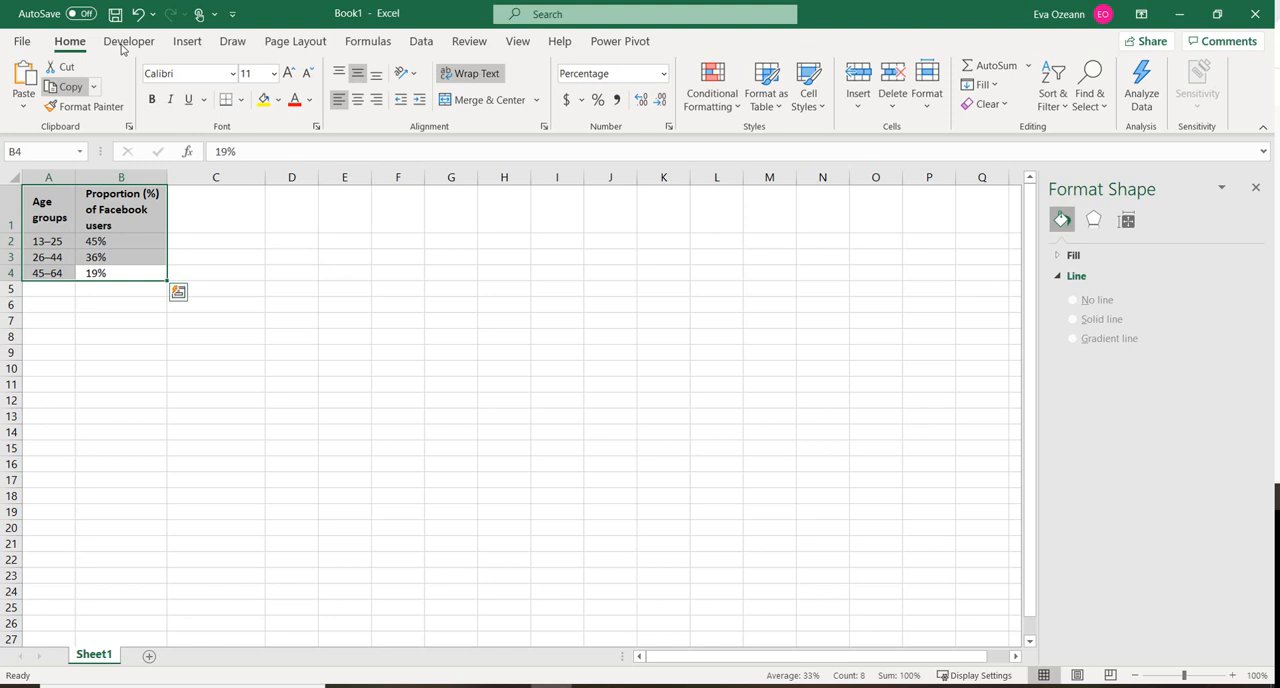
{"action": "left_click", "coordinate": [186, 40]}
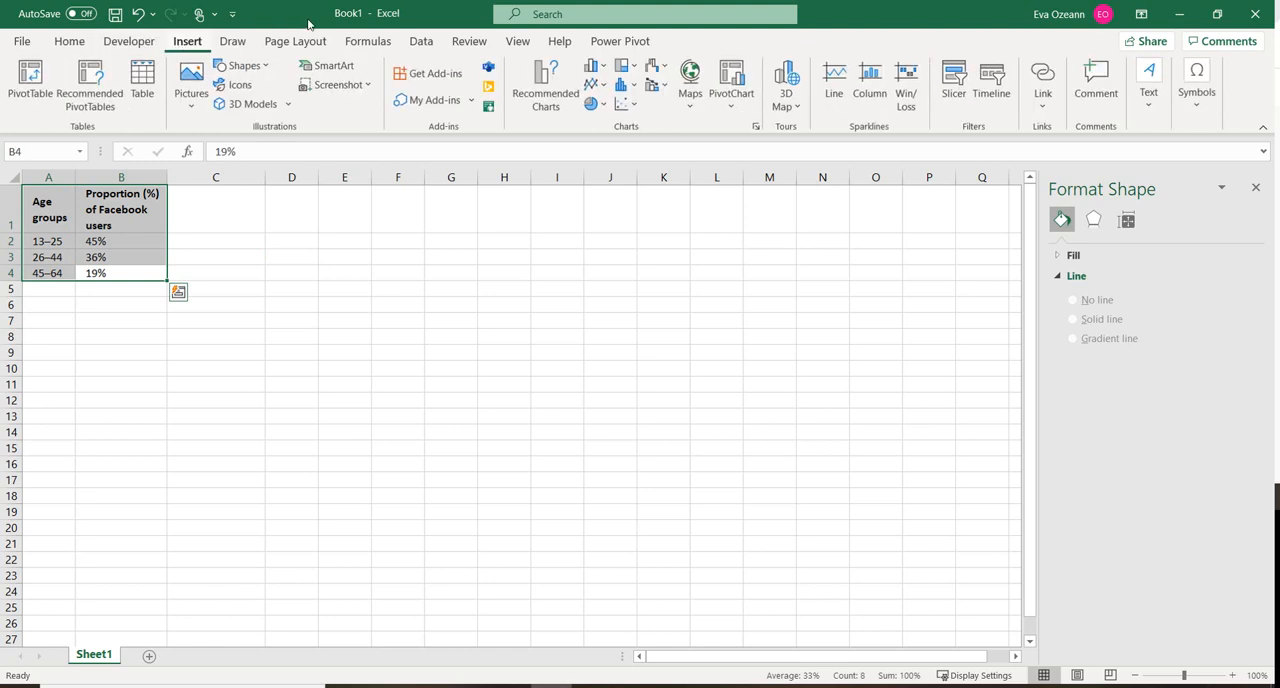
{"action": "mouse_move", "coordinate": [592, 104]}
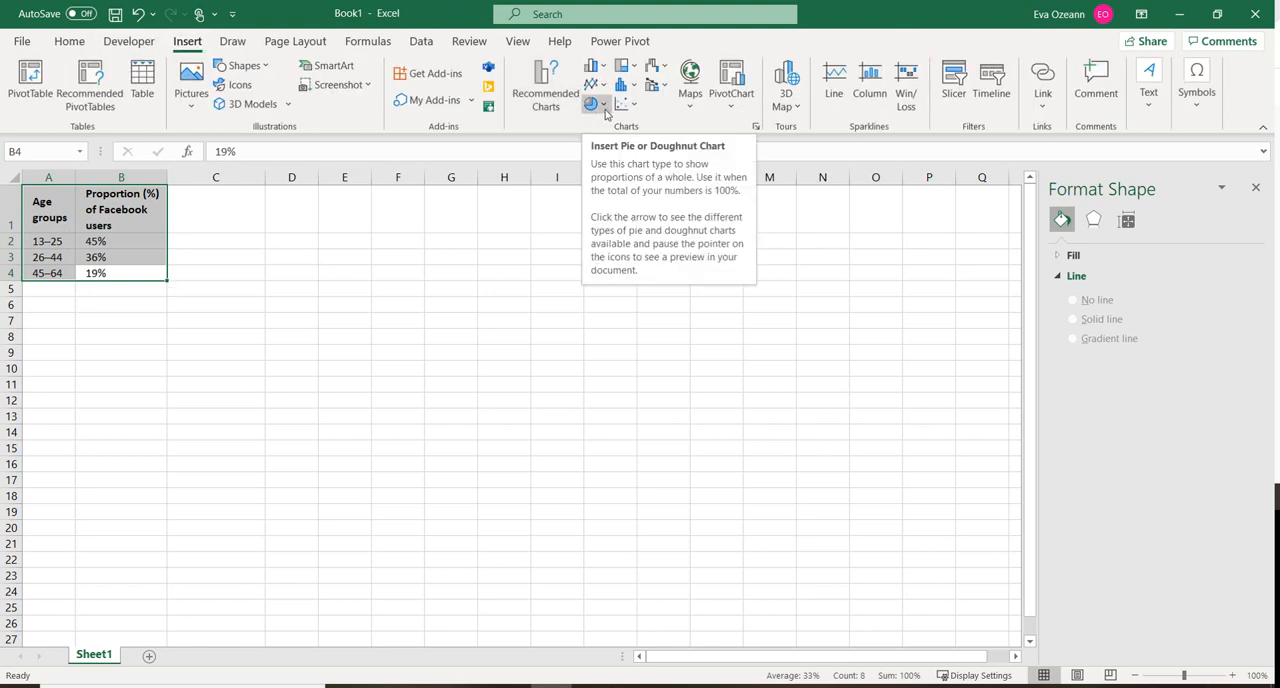
{"action": "left_click", "coordinate": [596, 104]}
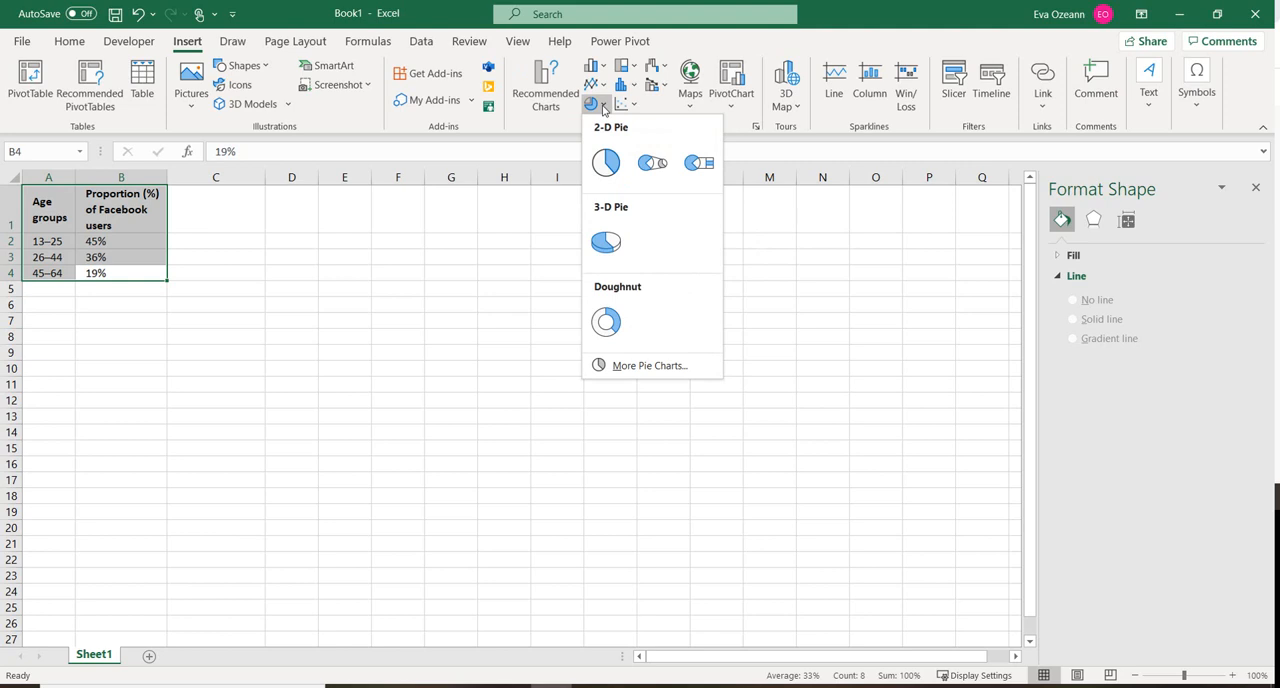
{"action": "left_click", "coordinate": [604, 162]}
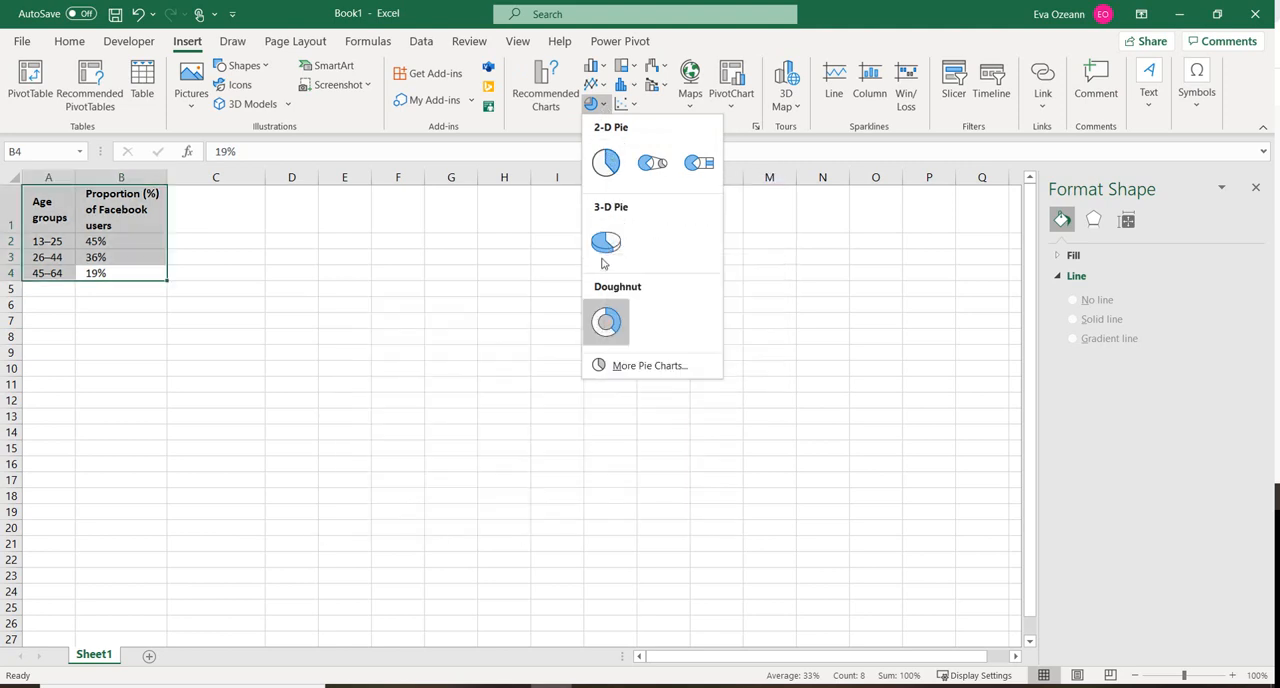
{"action": "left_click", "coordinate": [652, 162]}
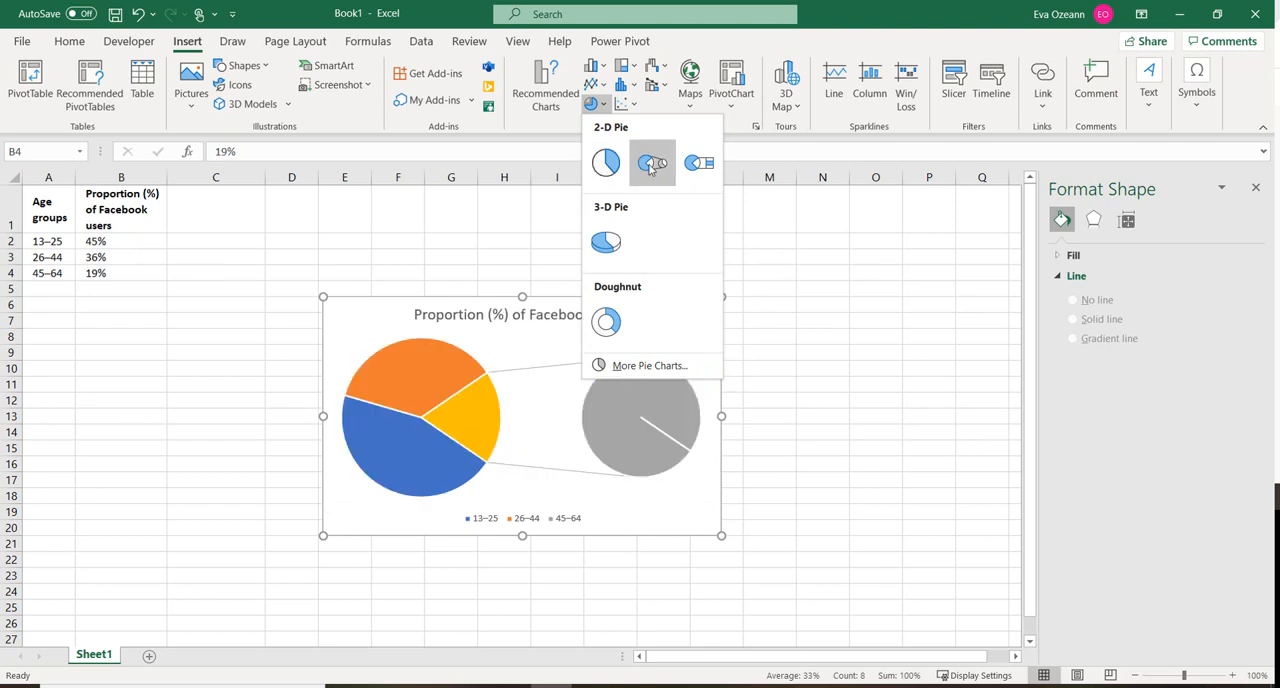
- Insert a 2-D pie chart with percentage data labels on the slices, then remove it
{"action": "left_click", "coordinate": [652, 162]}
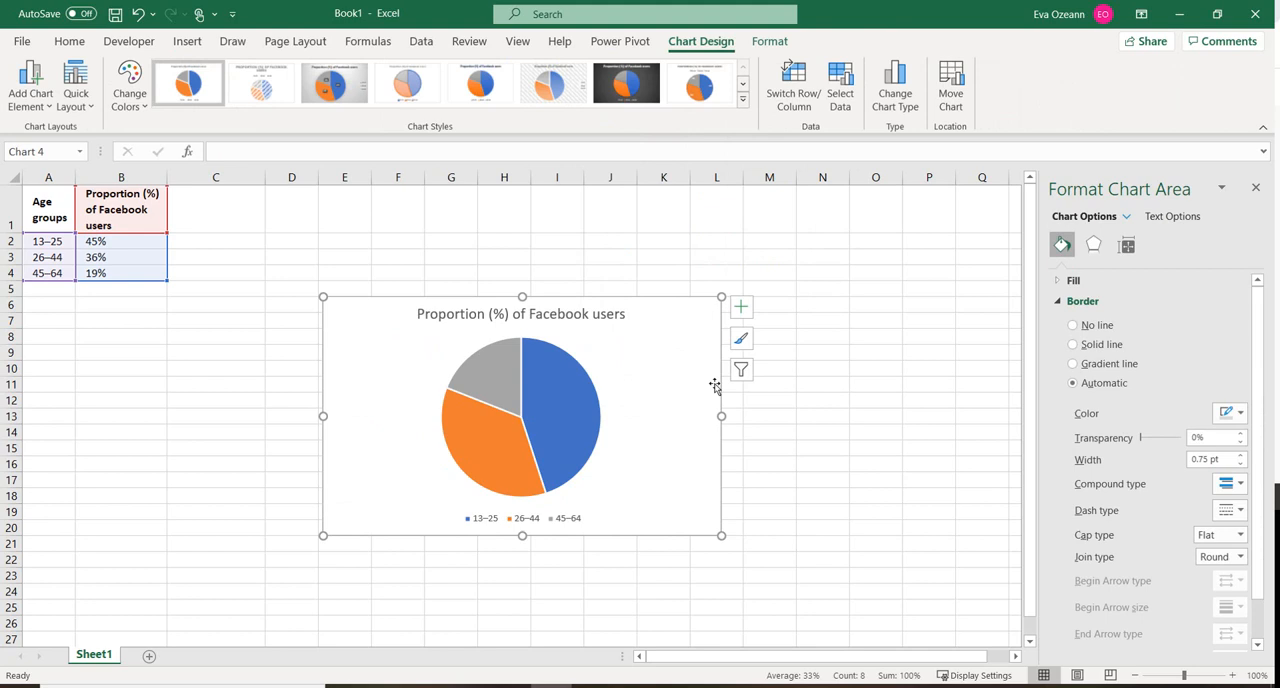
{"action": "left_click", "coordinate": [740, 306]}
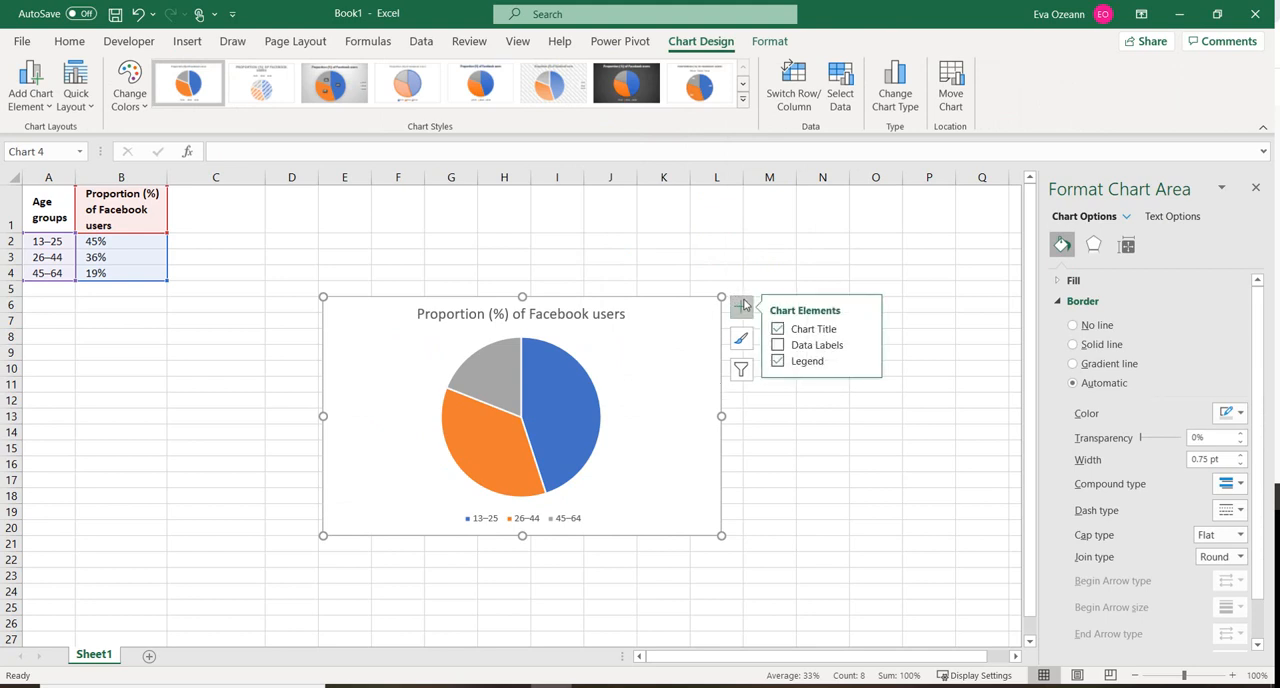
{"action": "left_click", "coordinate": [776, 344]}
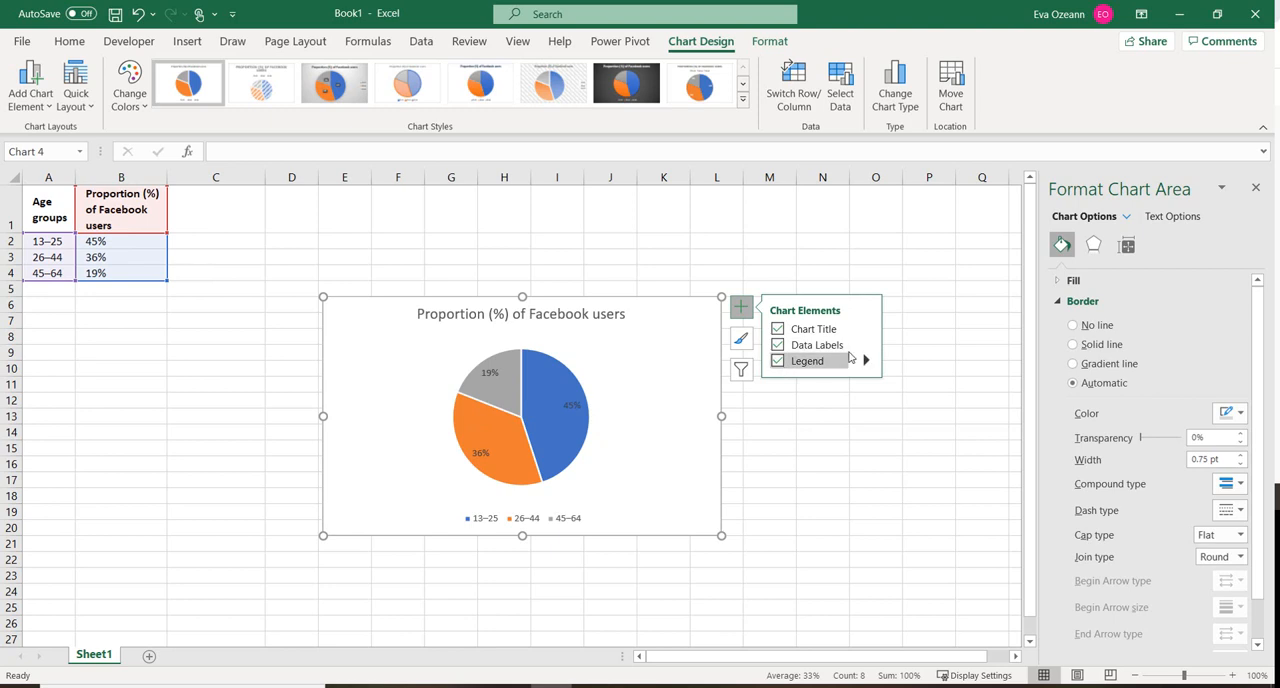
{"action": "left_click", "coordinate": [864, 360]}
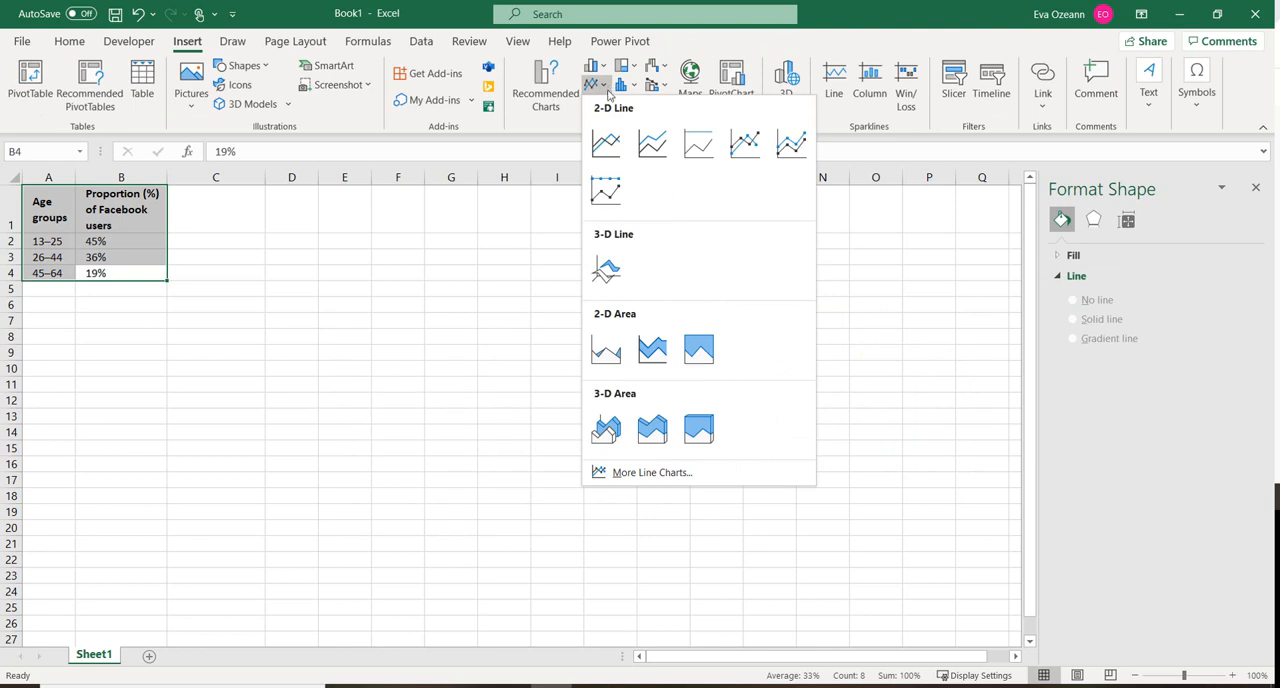
- Insert a 2-D line graph titled 'Proportion (%) of Facebook users' for the three age groups
{"action": "left_click", "coordinate": [604, 144]}
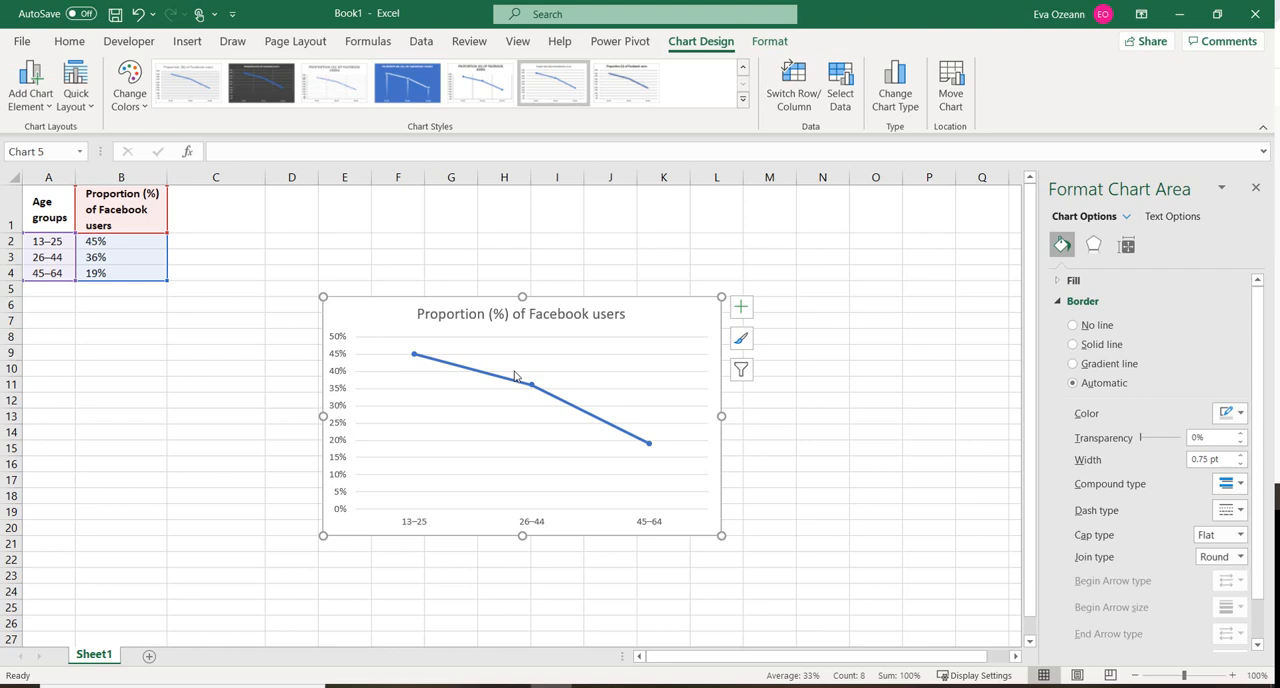
{"action": "mouse_move", "coordinate": [706, 368]}
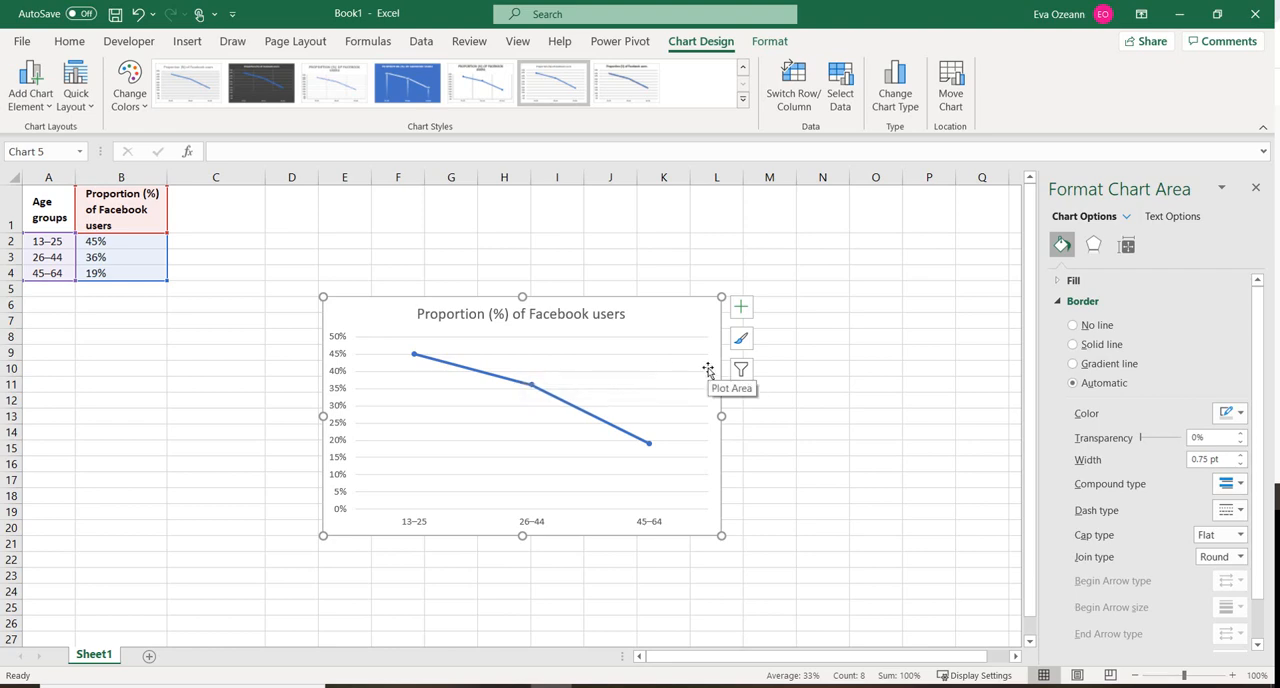